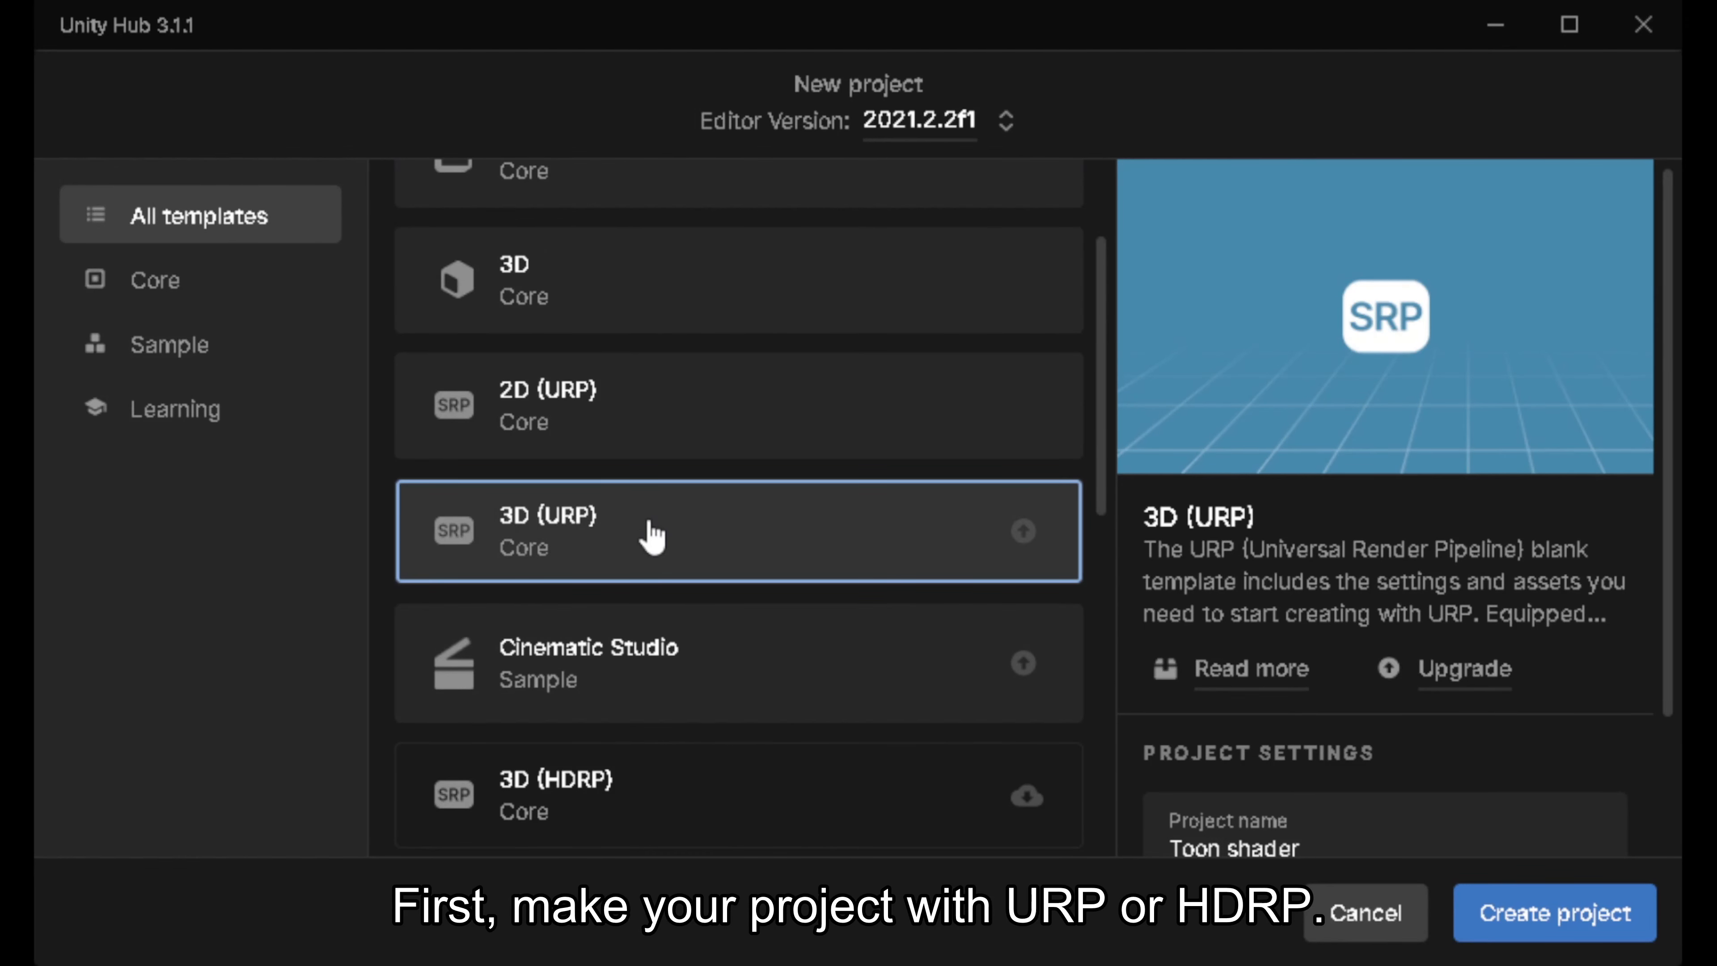
mouse_move(1488, 793)
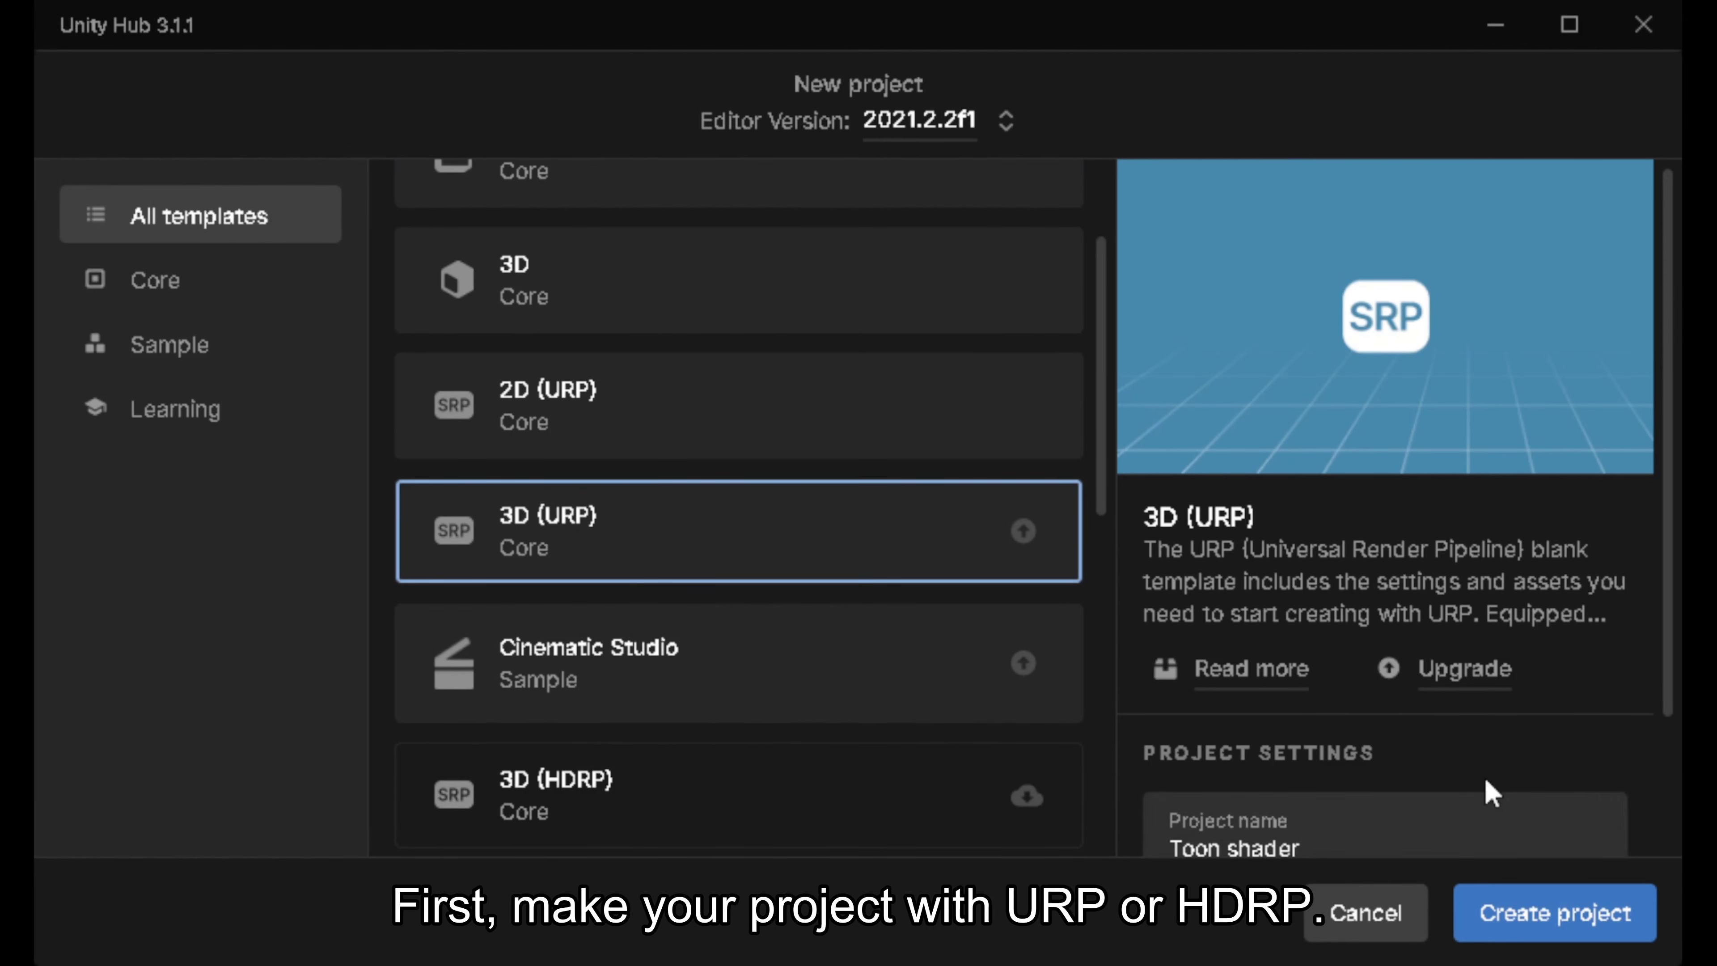
mouse_move(1541, 920)
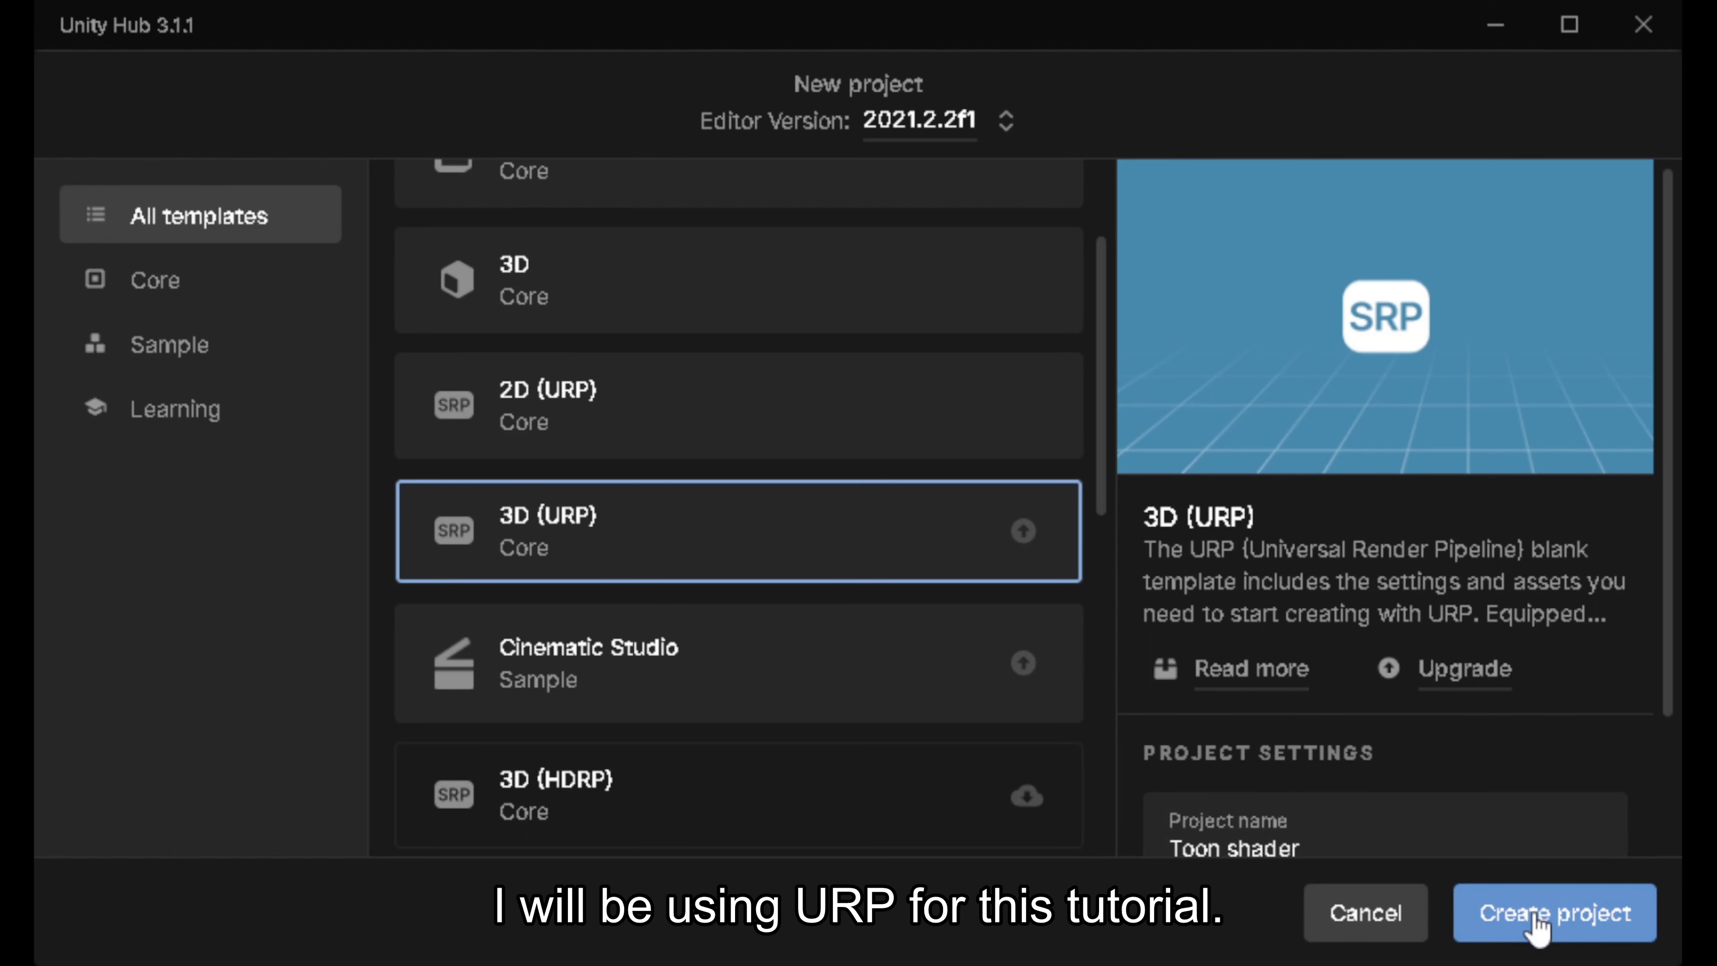
Create the new 3D (URP) project named Toon shader
left_click(1552, 912)
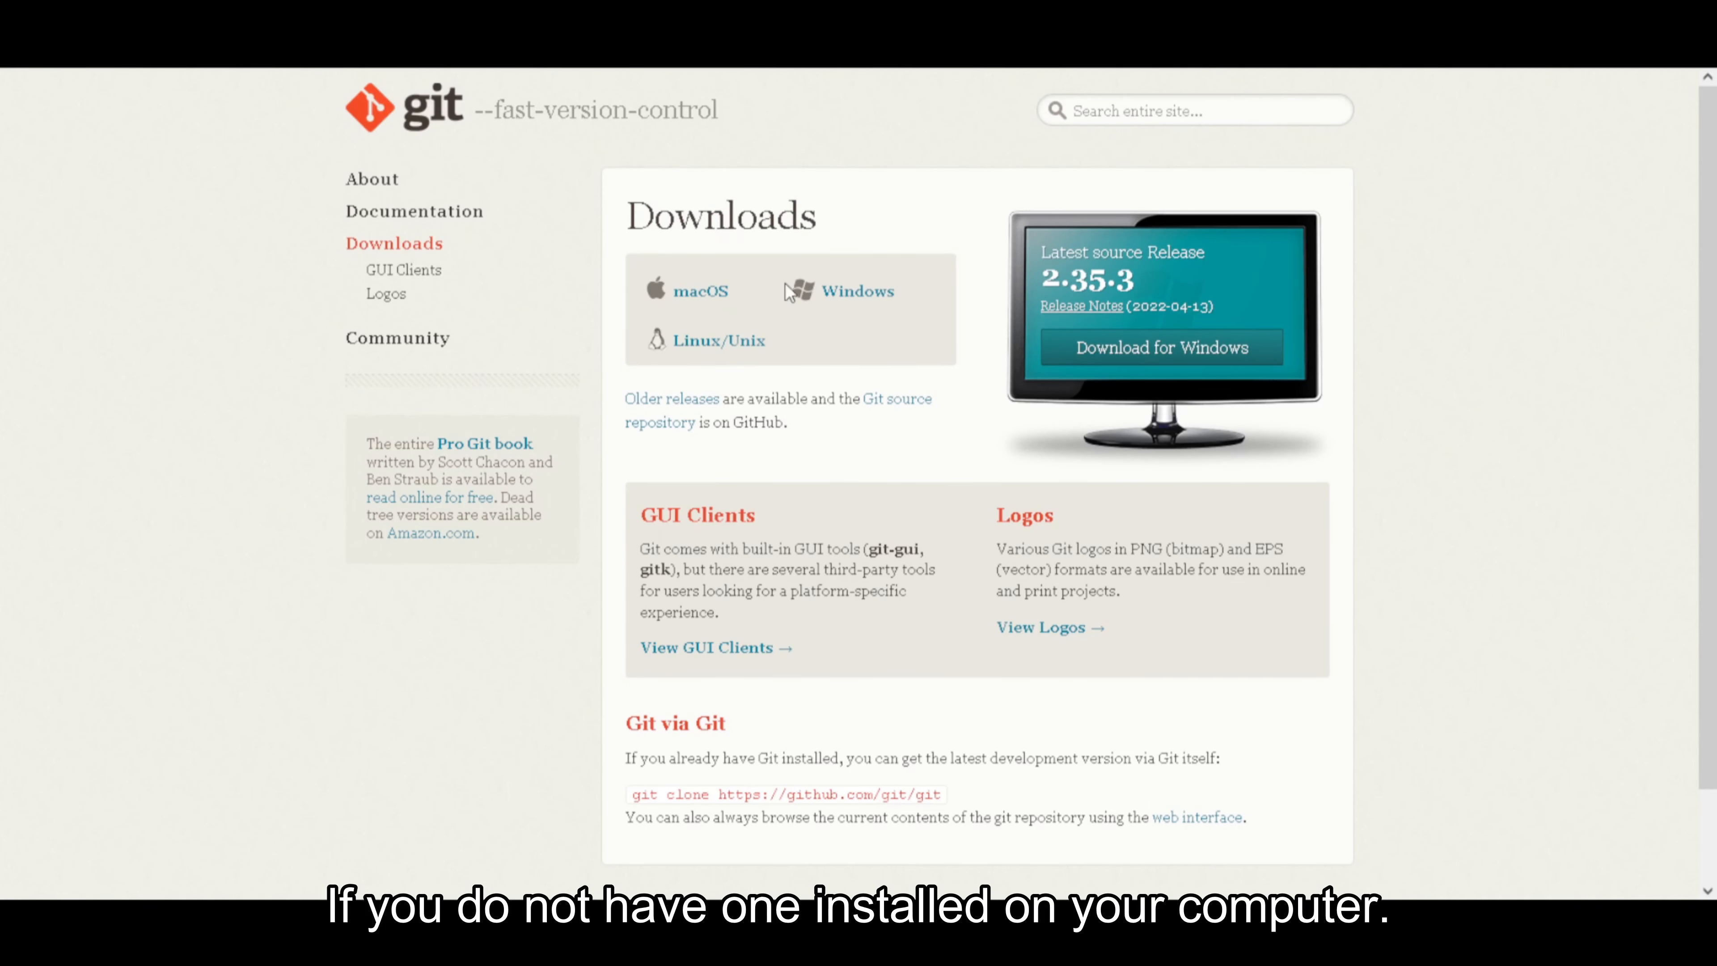
mouse_move(865, 306)
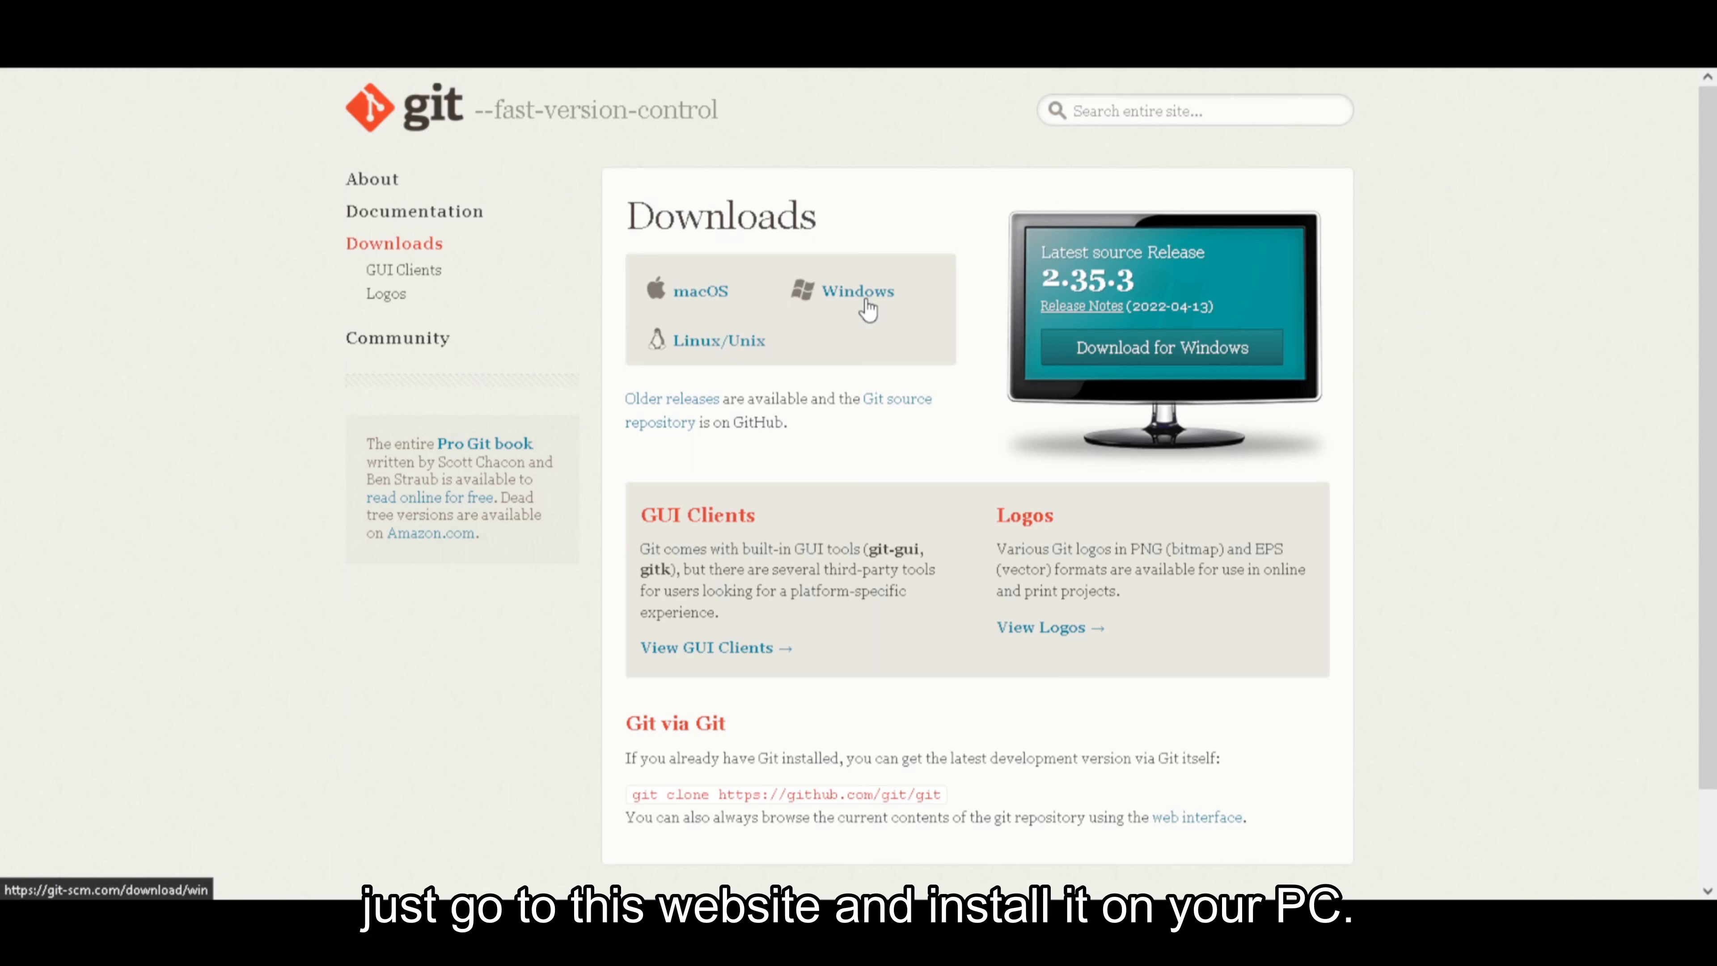
mouse_move(853, 325)
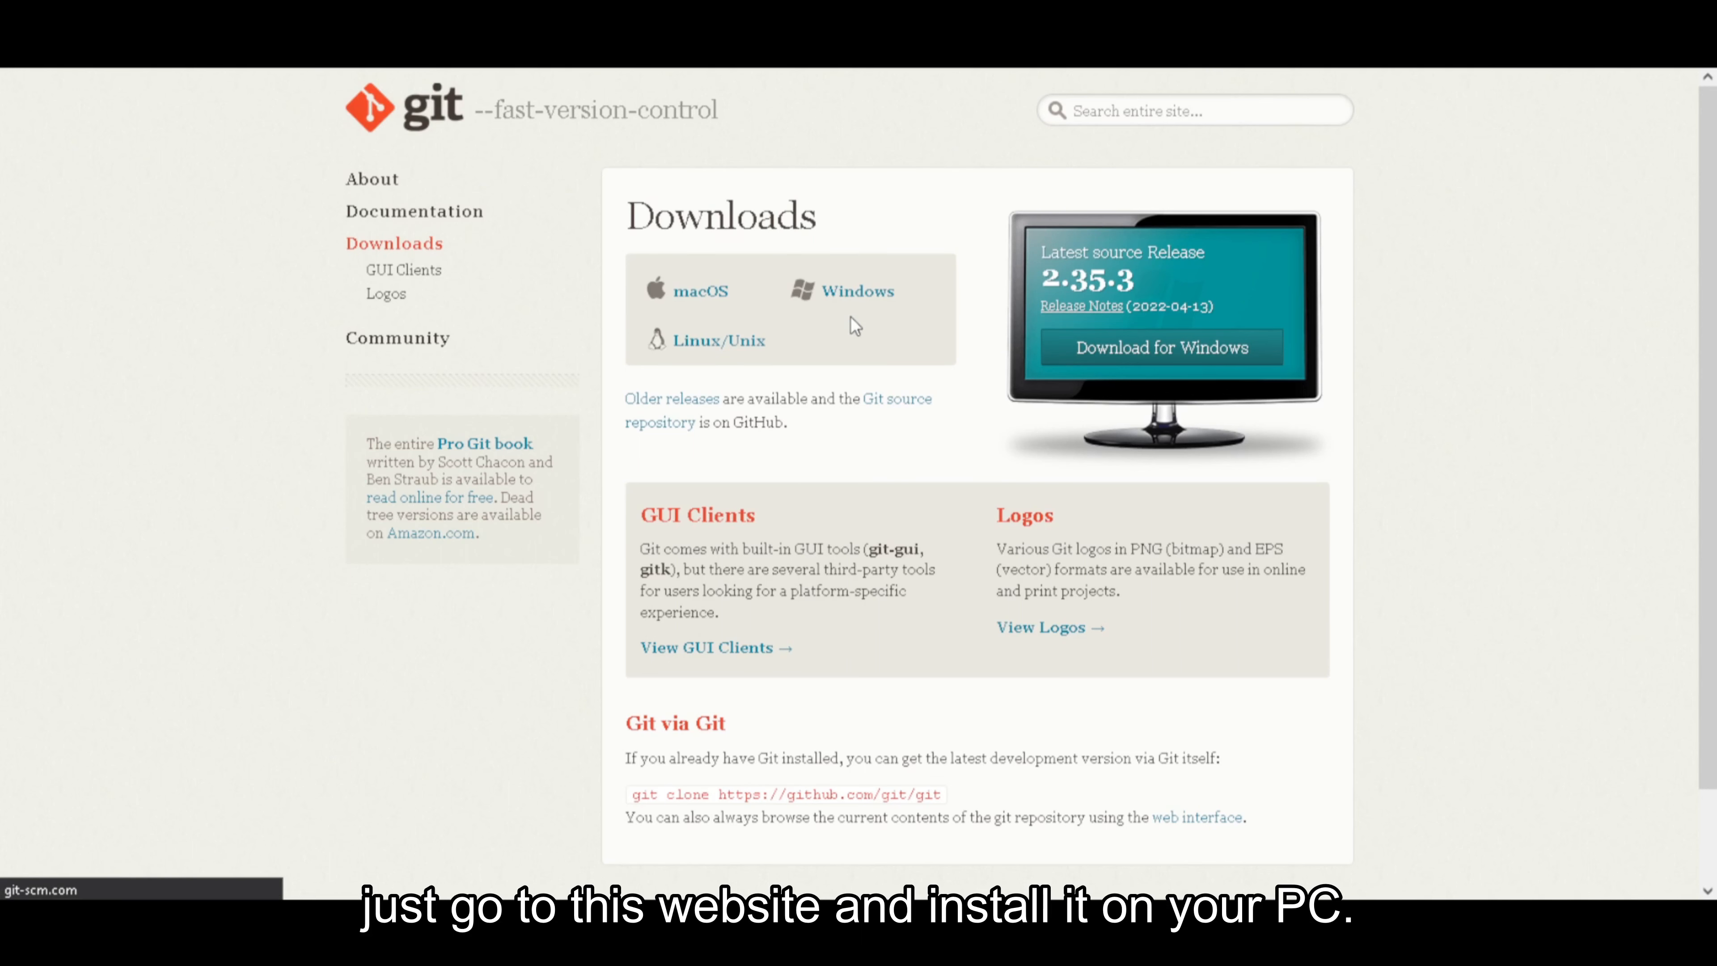
left_click(1156, 347)
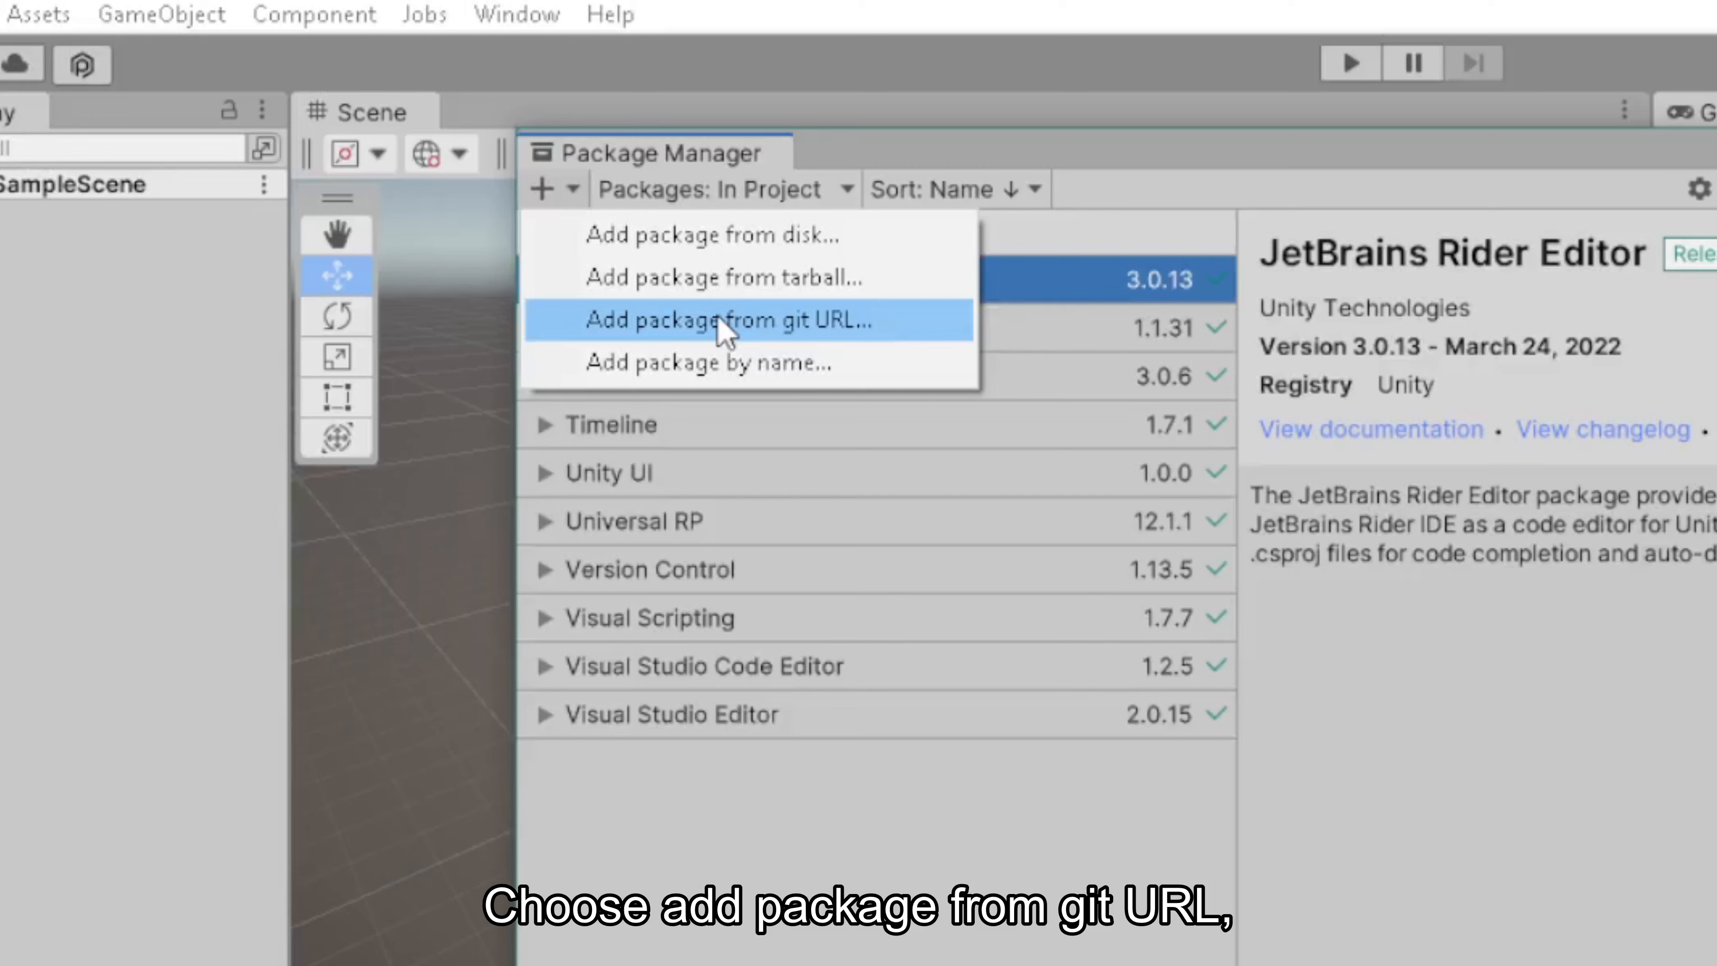
Add the toon shader package to the project from its git URL
left_click(728, 321)
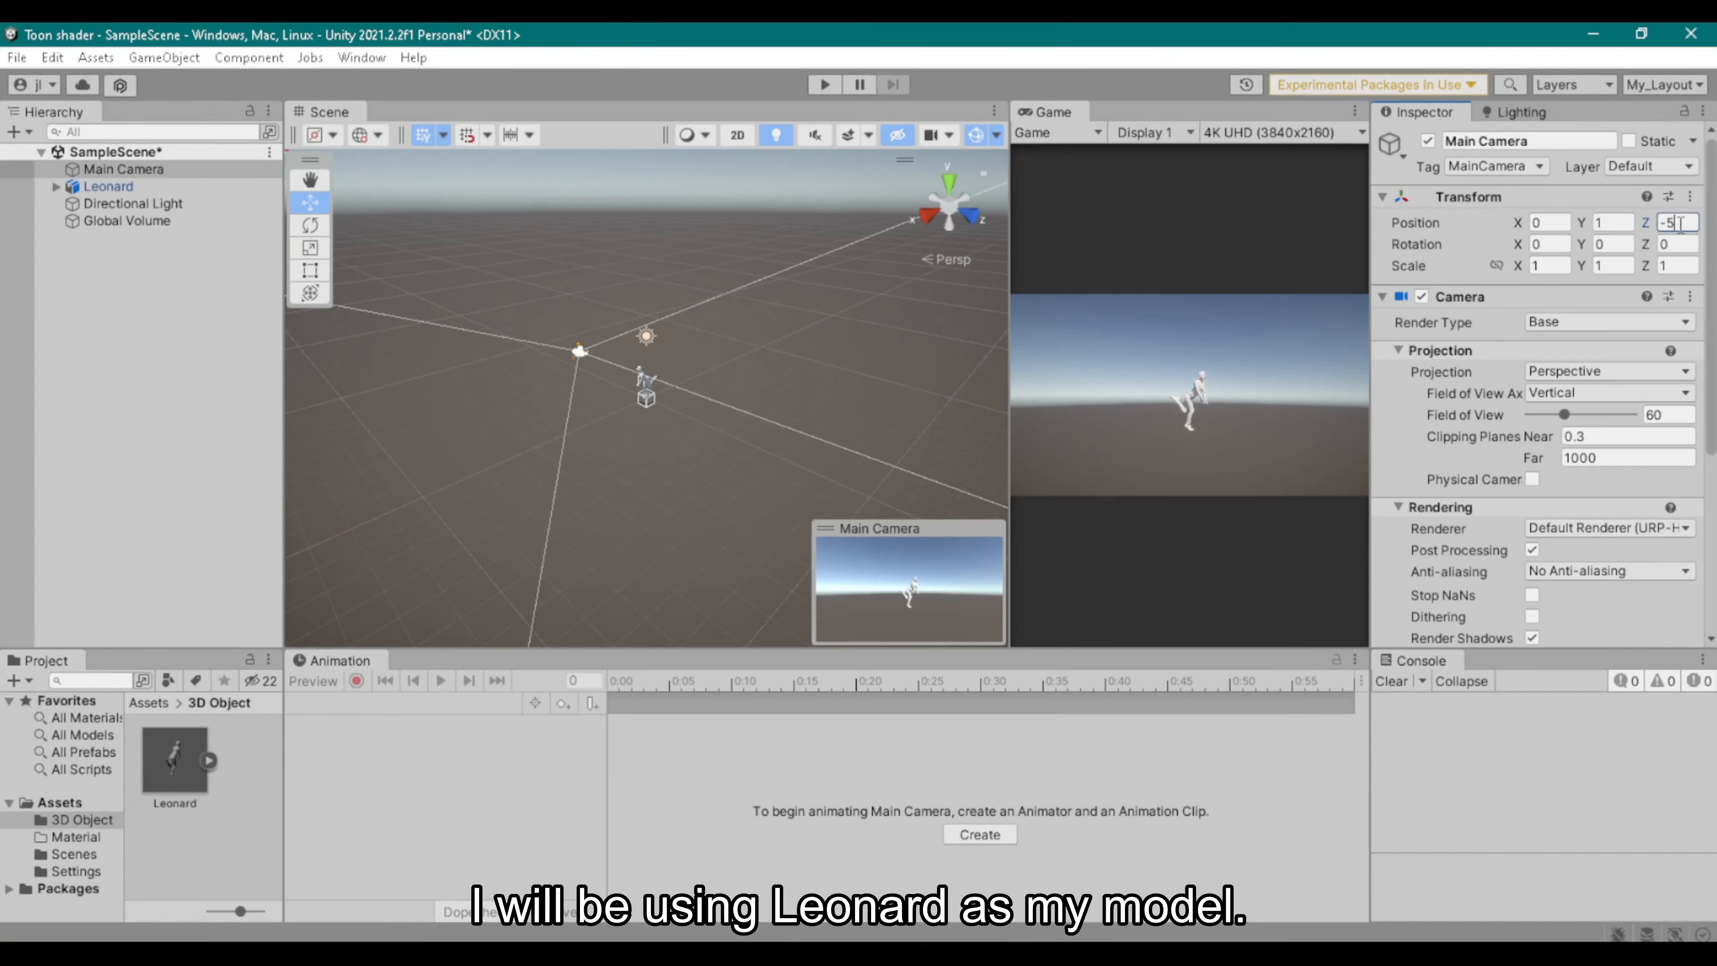
Create a material named Toon using the Universal Render Pipeline > Toon shader
right_click(196, 789)
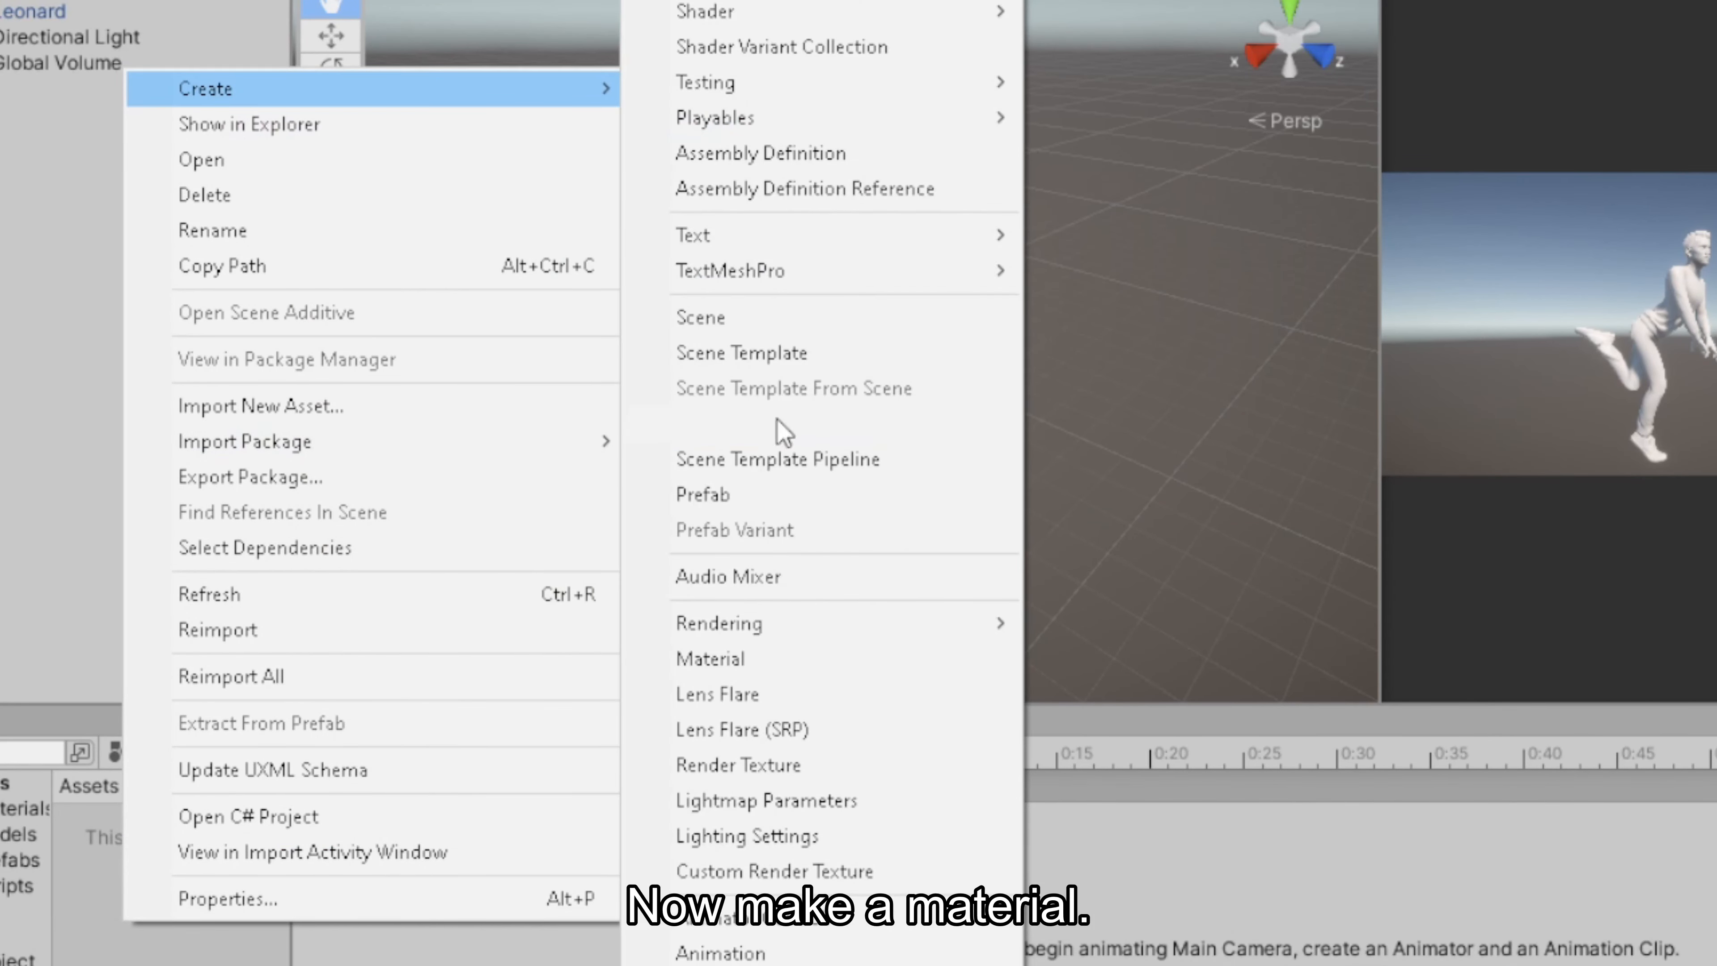
left_click(709, 658)
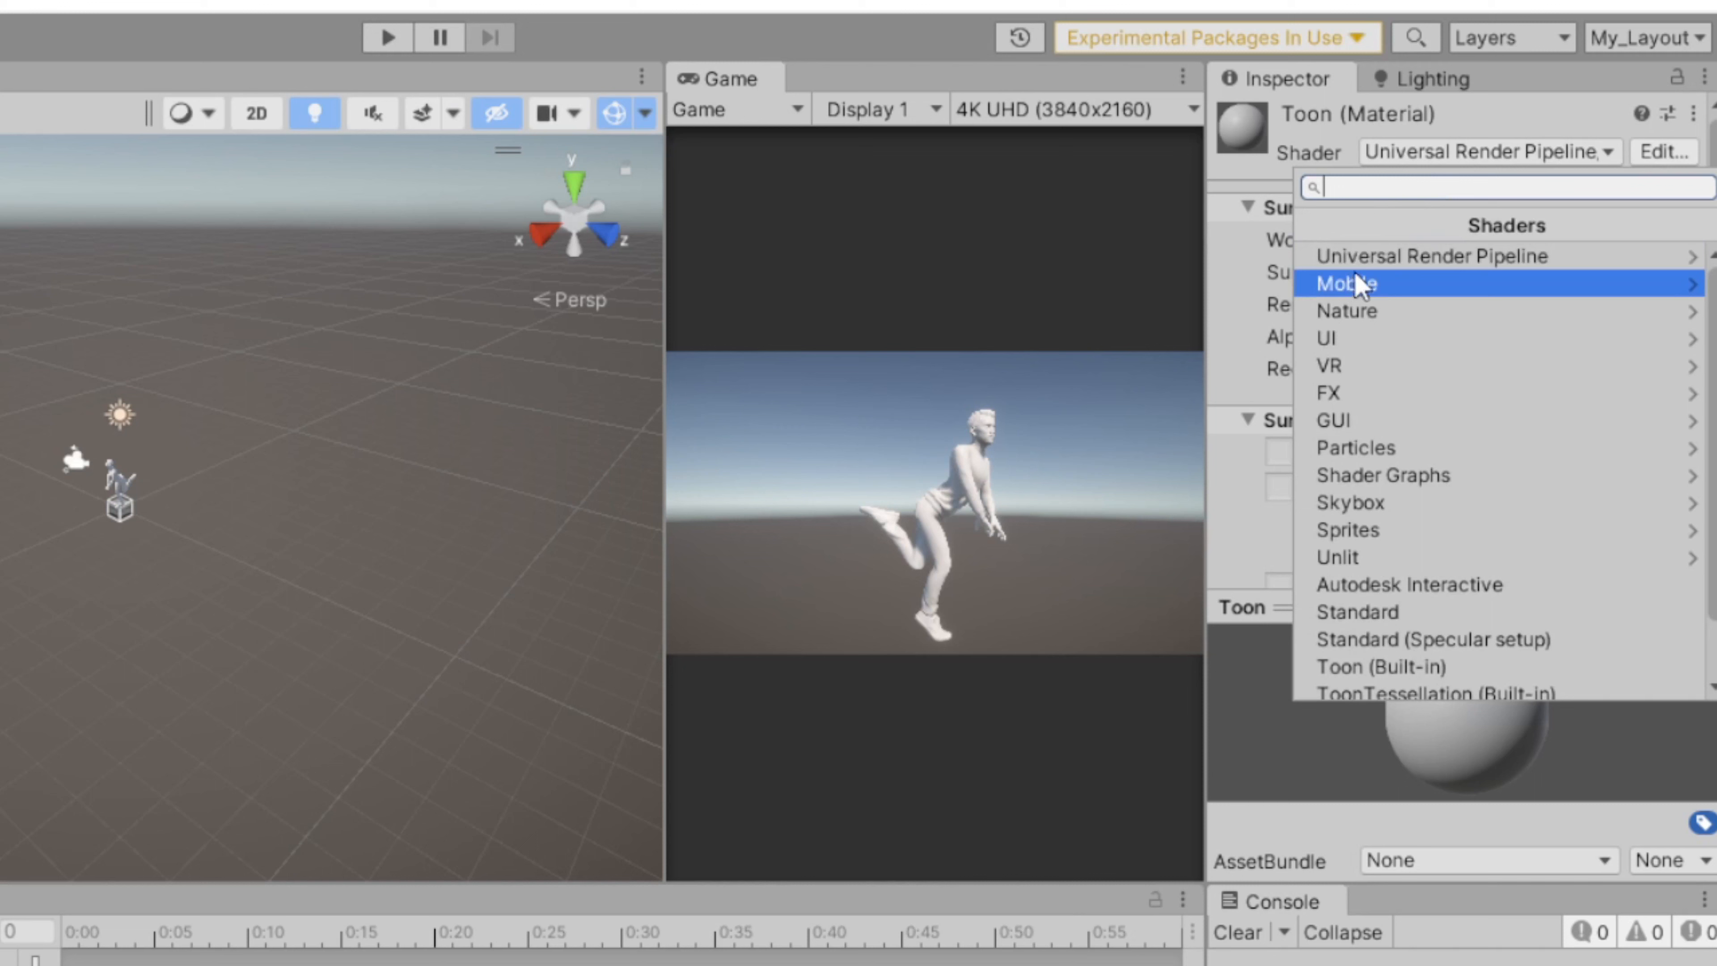
left_click(1424, 255)
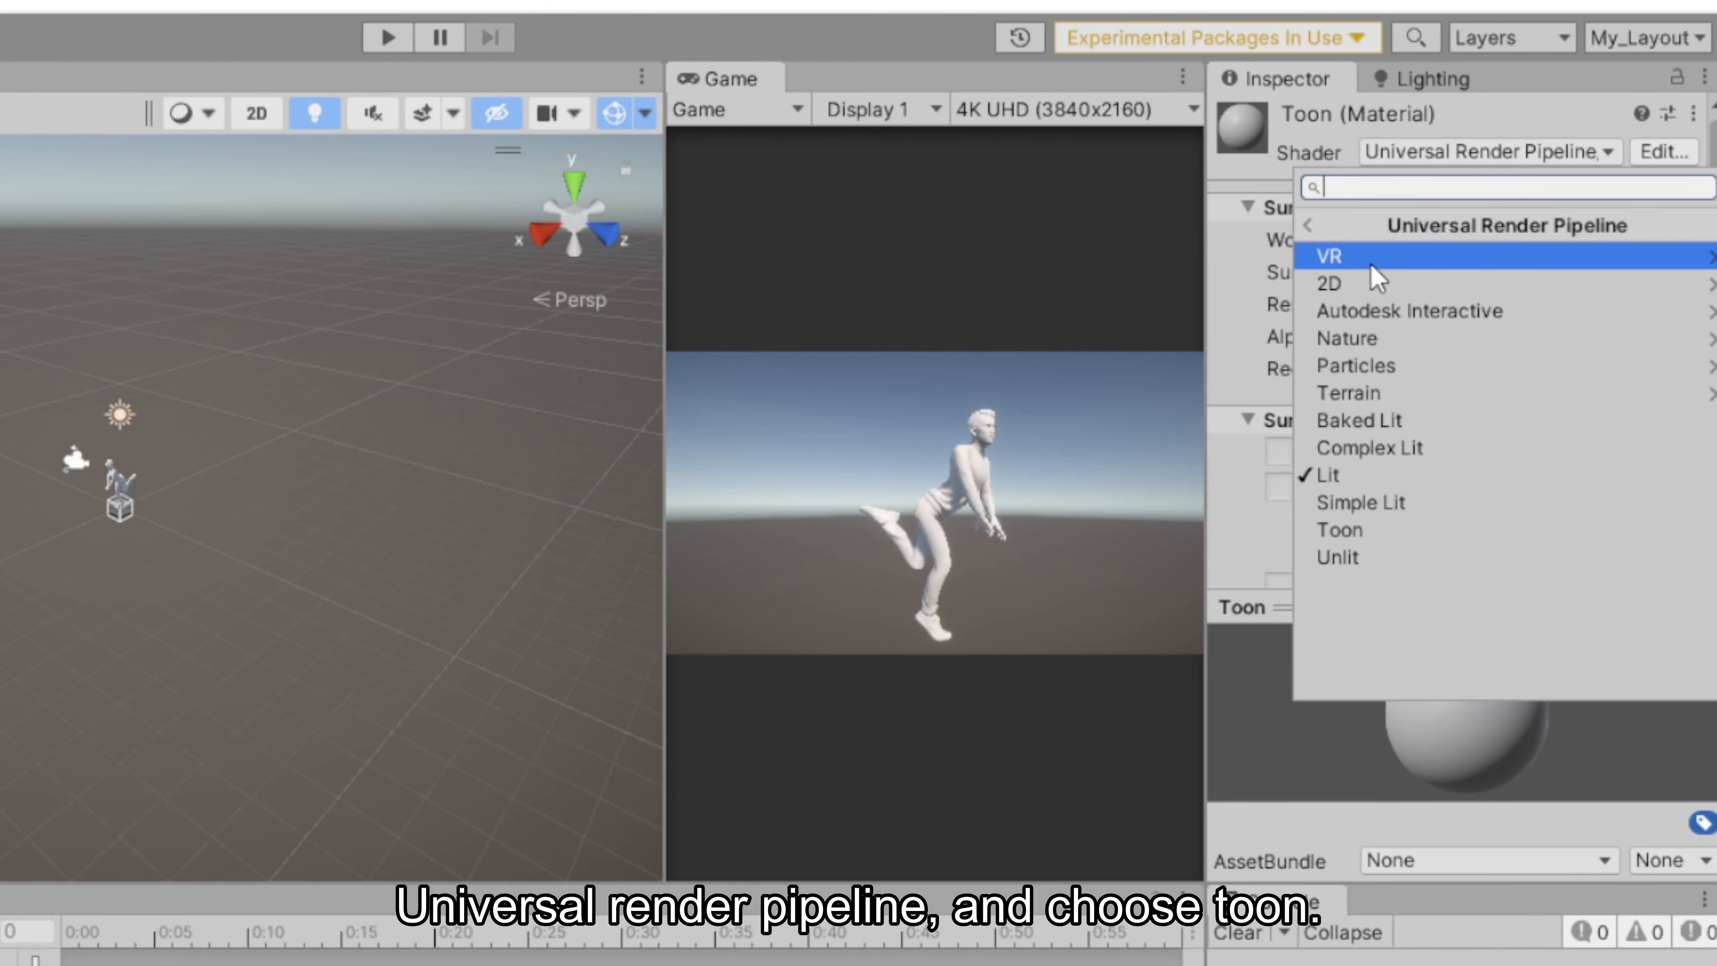
mouse_move(1375, 530)
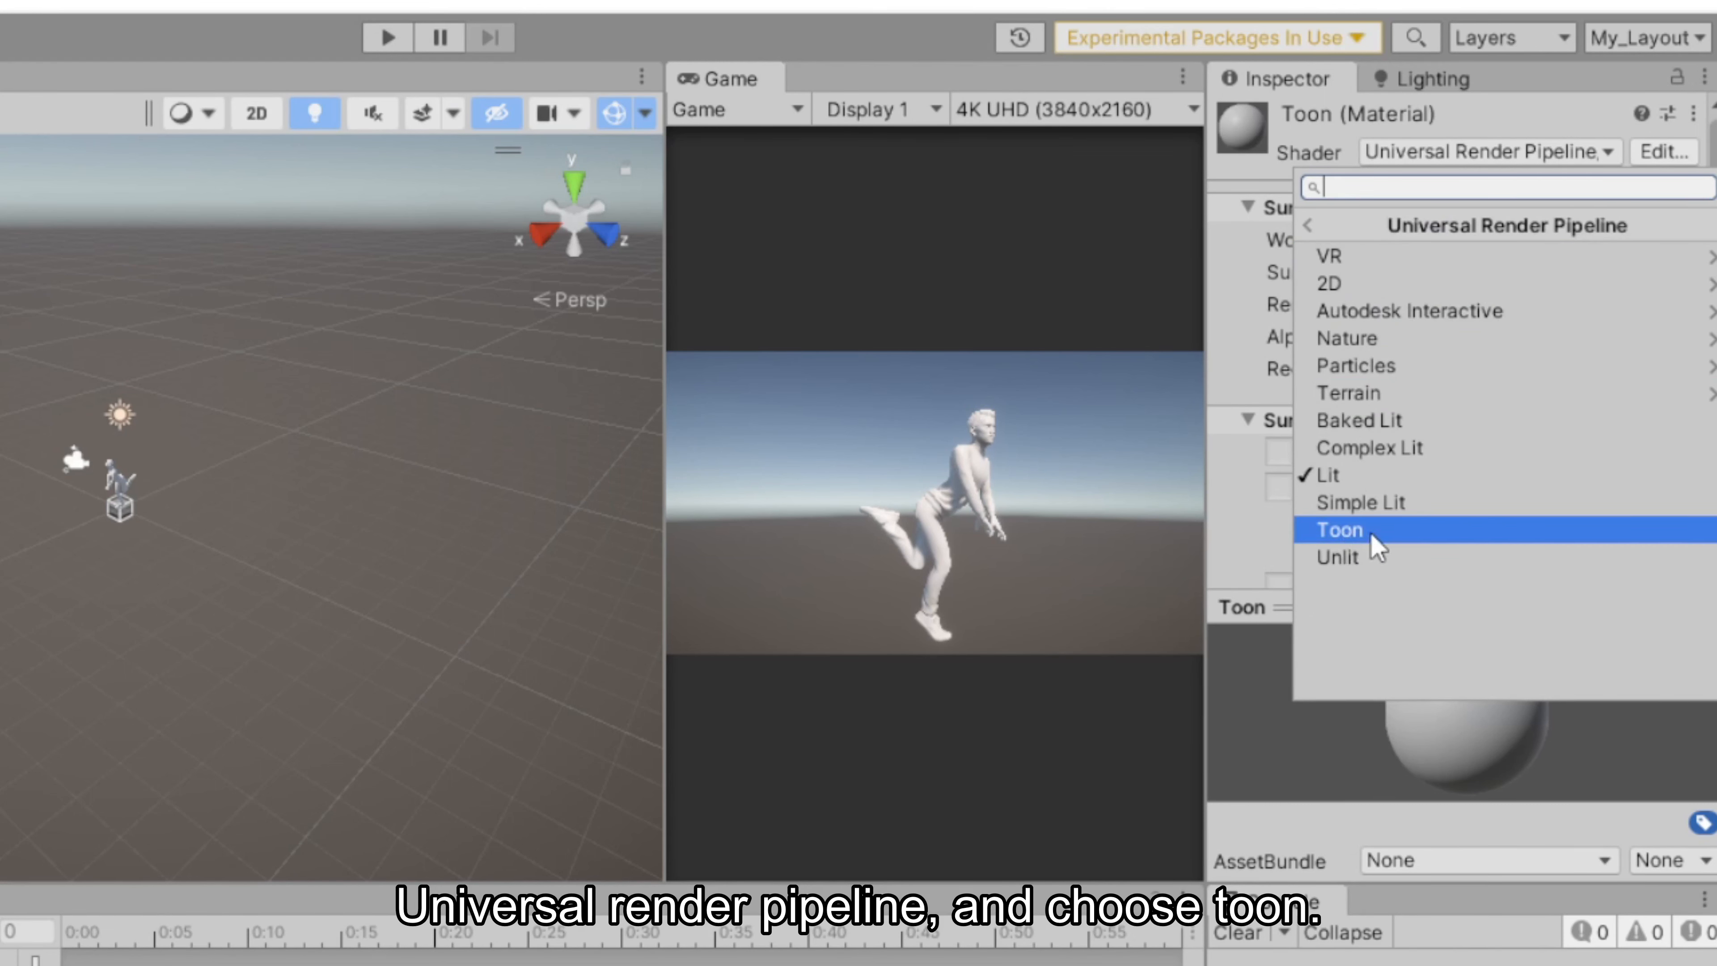
left_click(1338, 530)
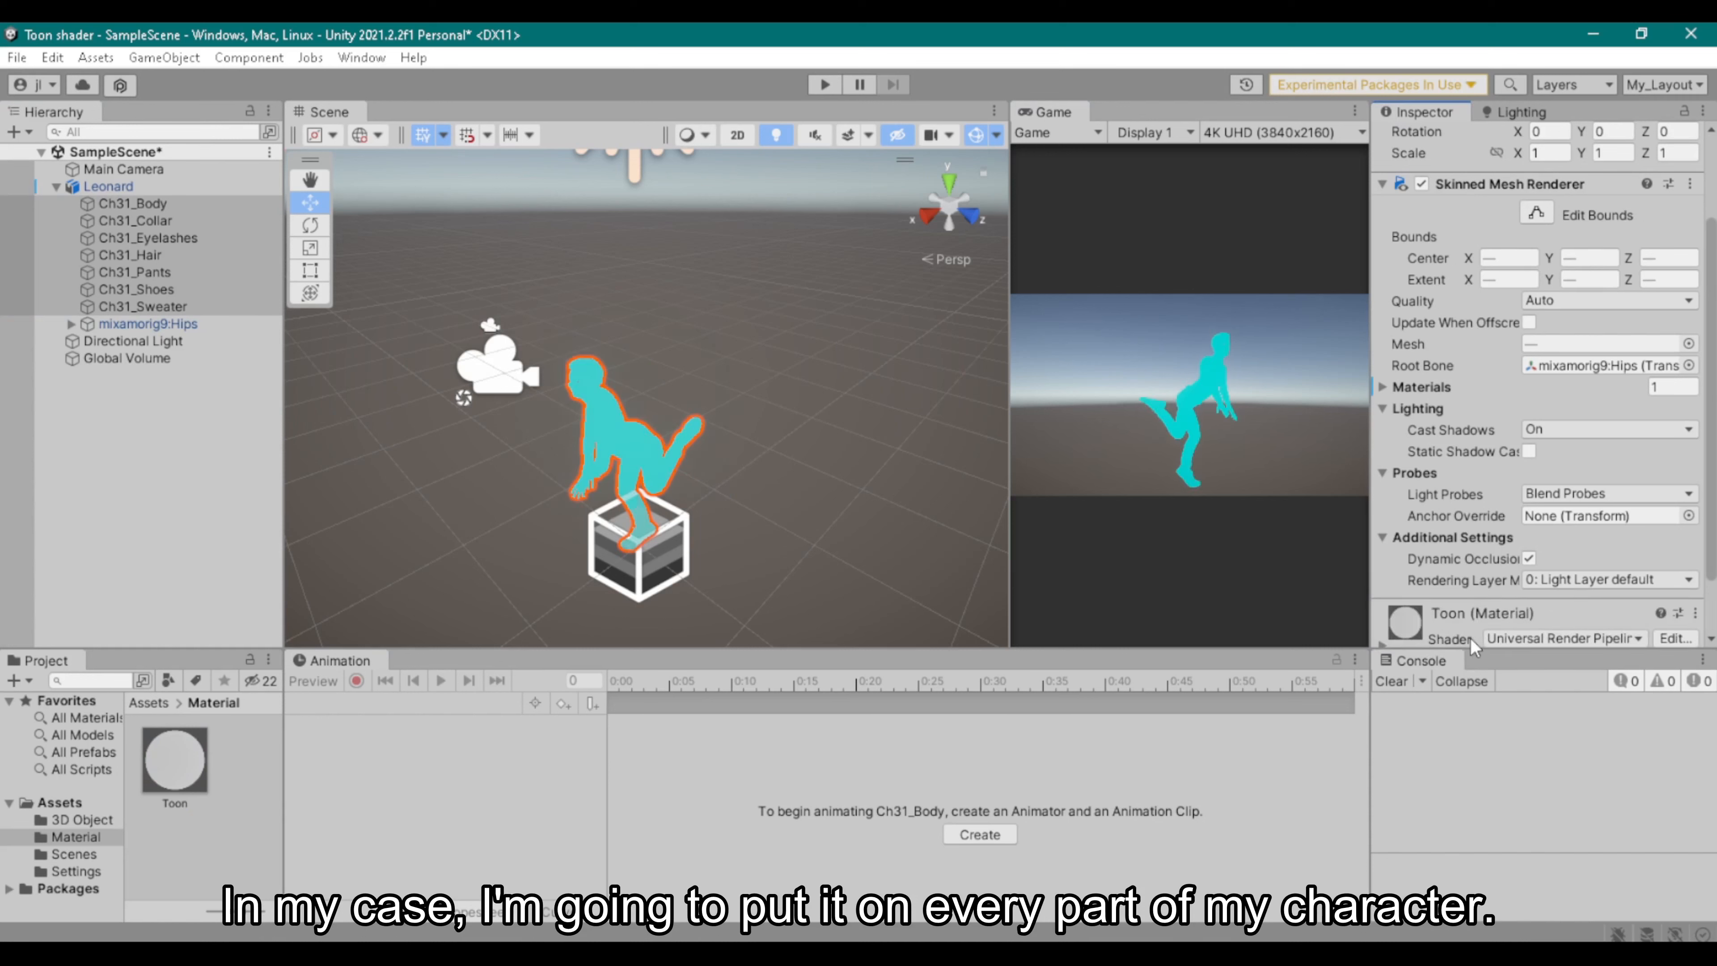
Assign the Toon material to each Ch31 mesh and select the whole Leonard character
scroll("down", 3)
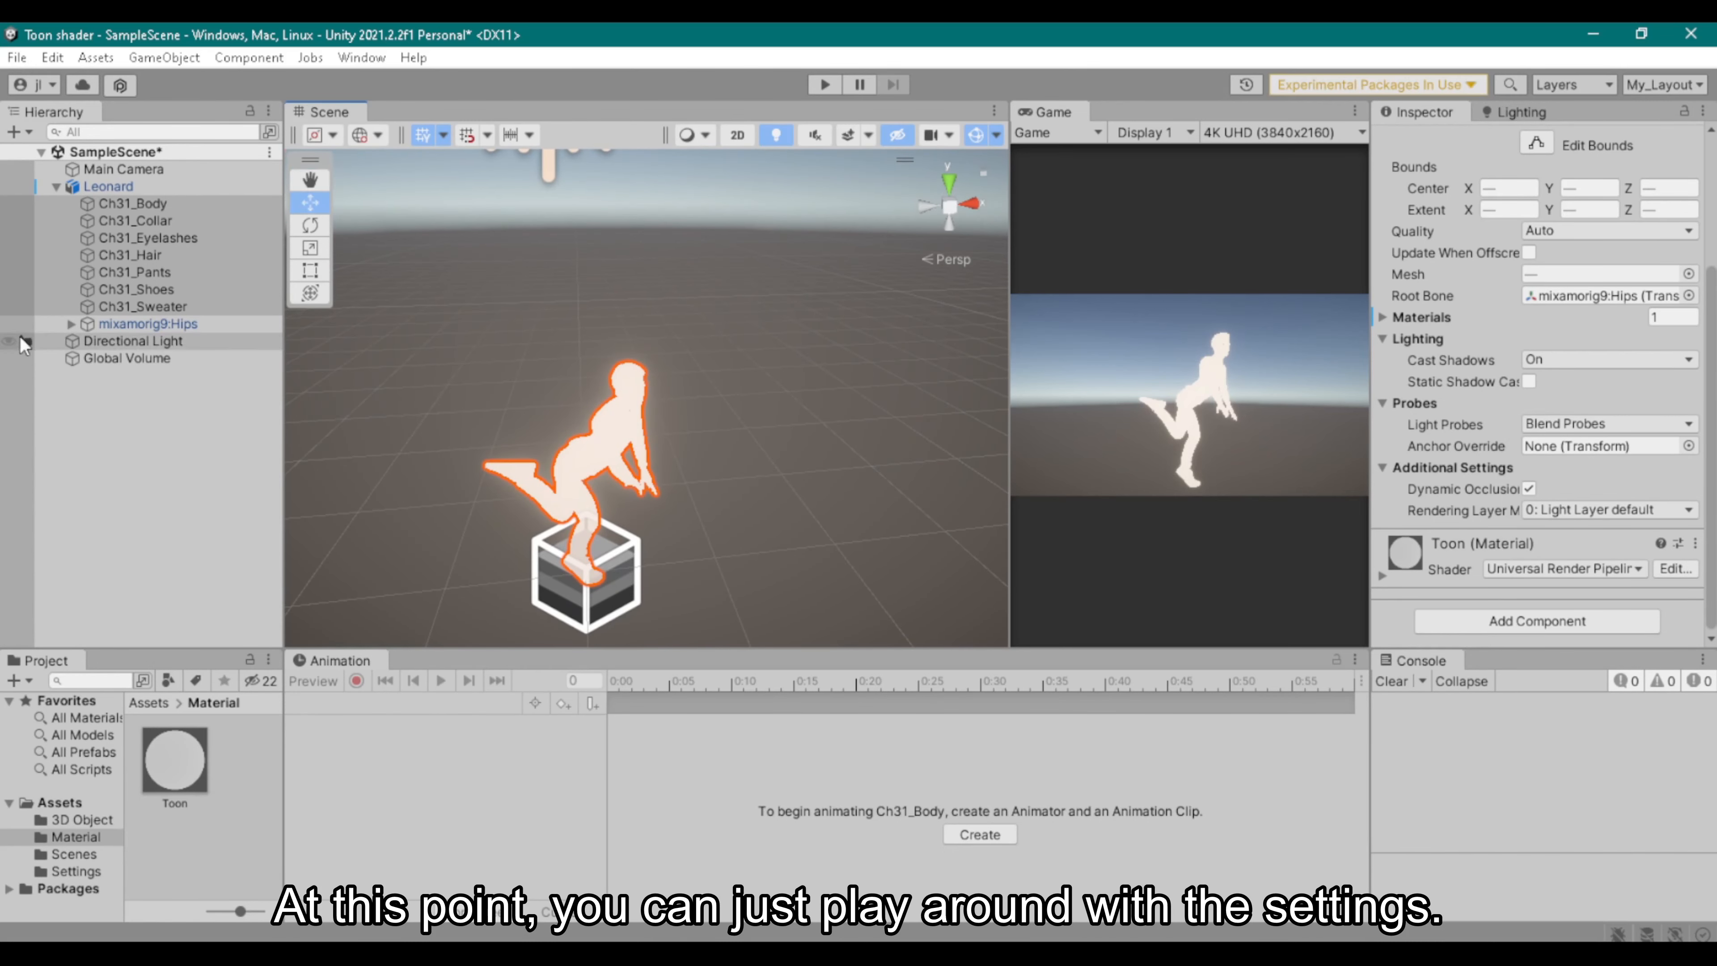
left_click(107, 186)
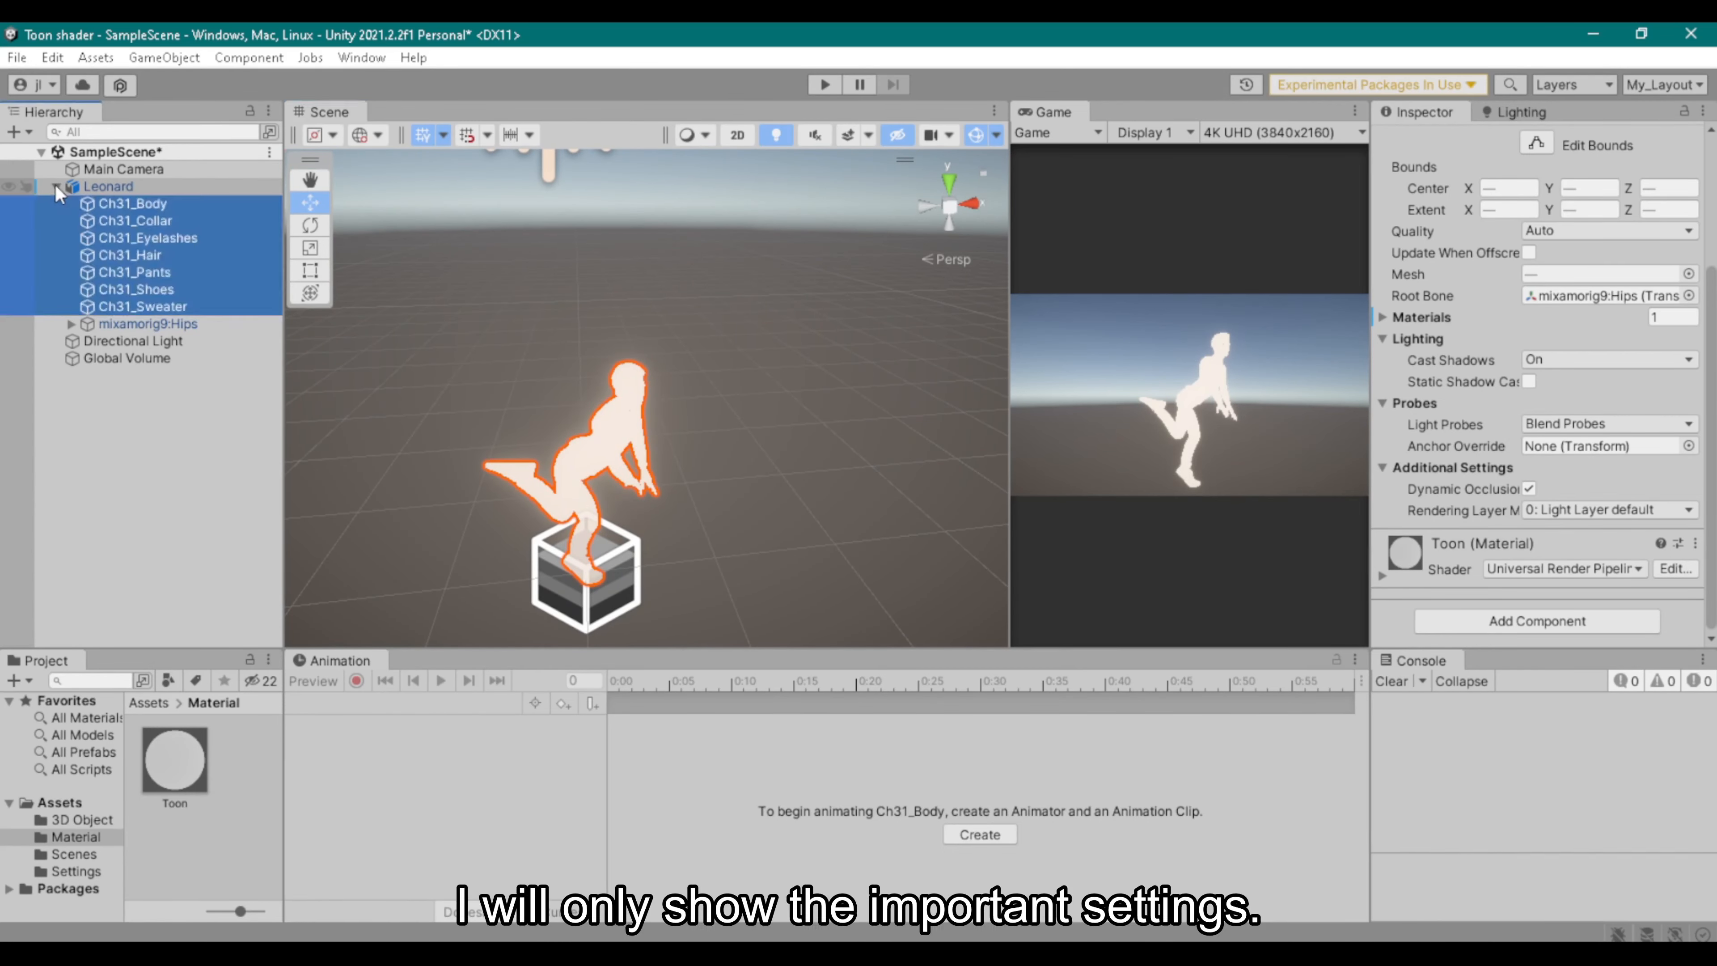
left_click(43, 185)
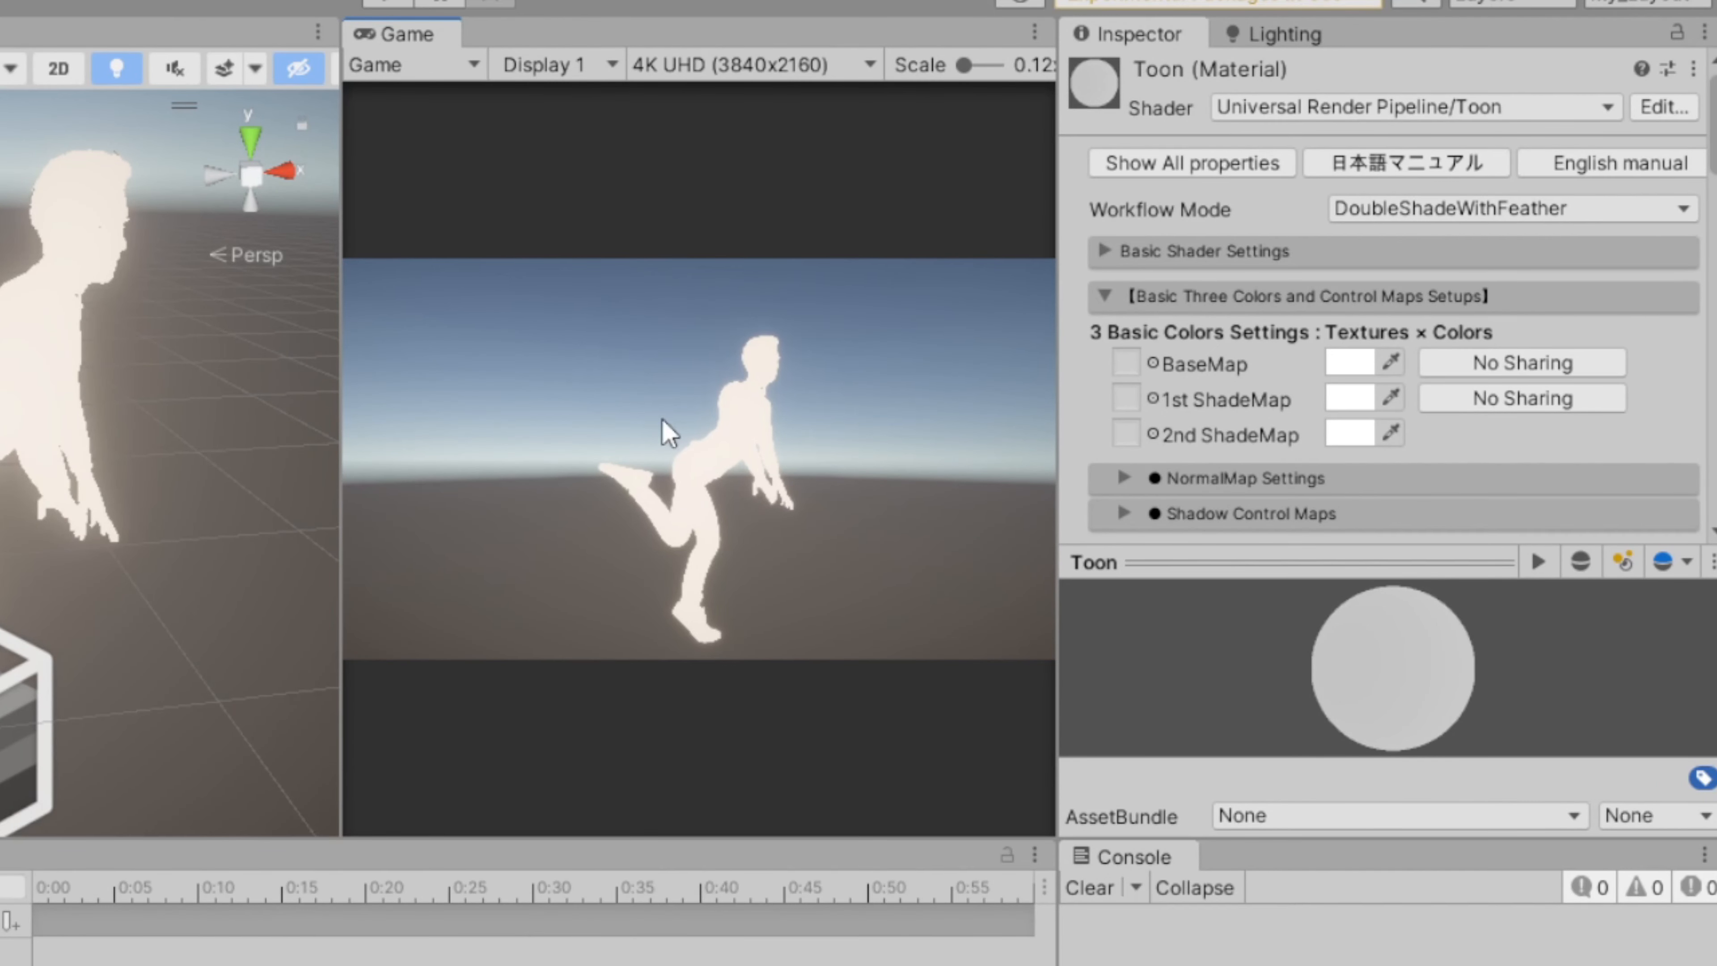
Show the Toon material's Inspector with Workflow Mode and 3 Basic Colors Settings
left_click(1350, 362)
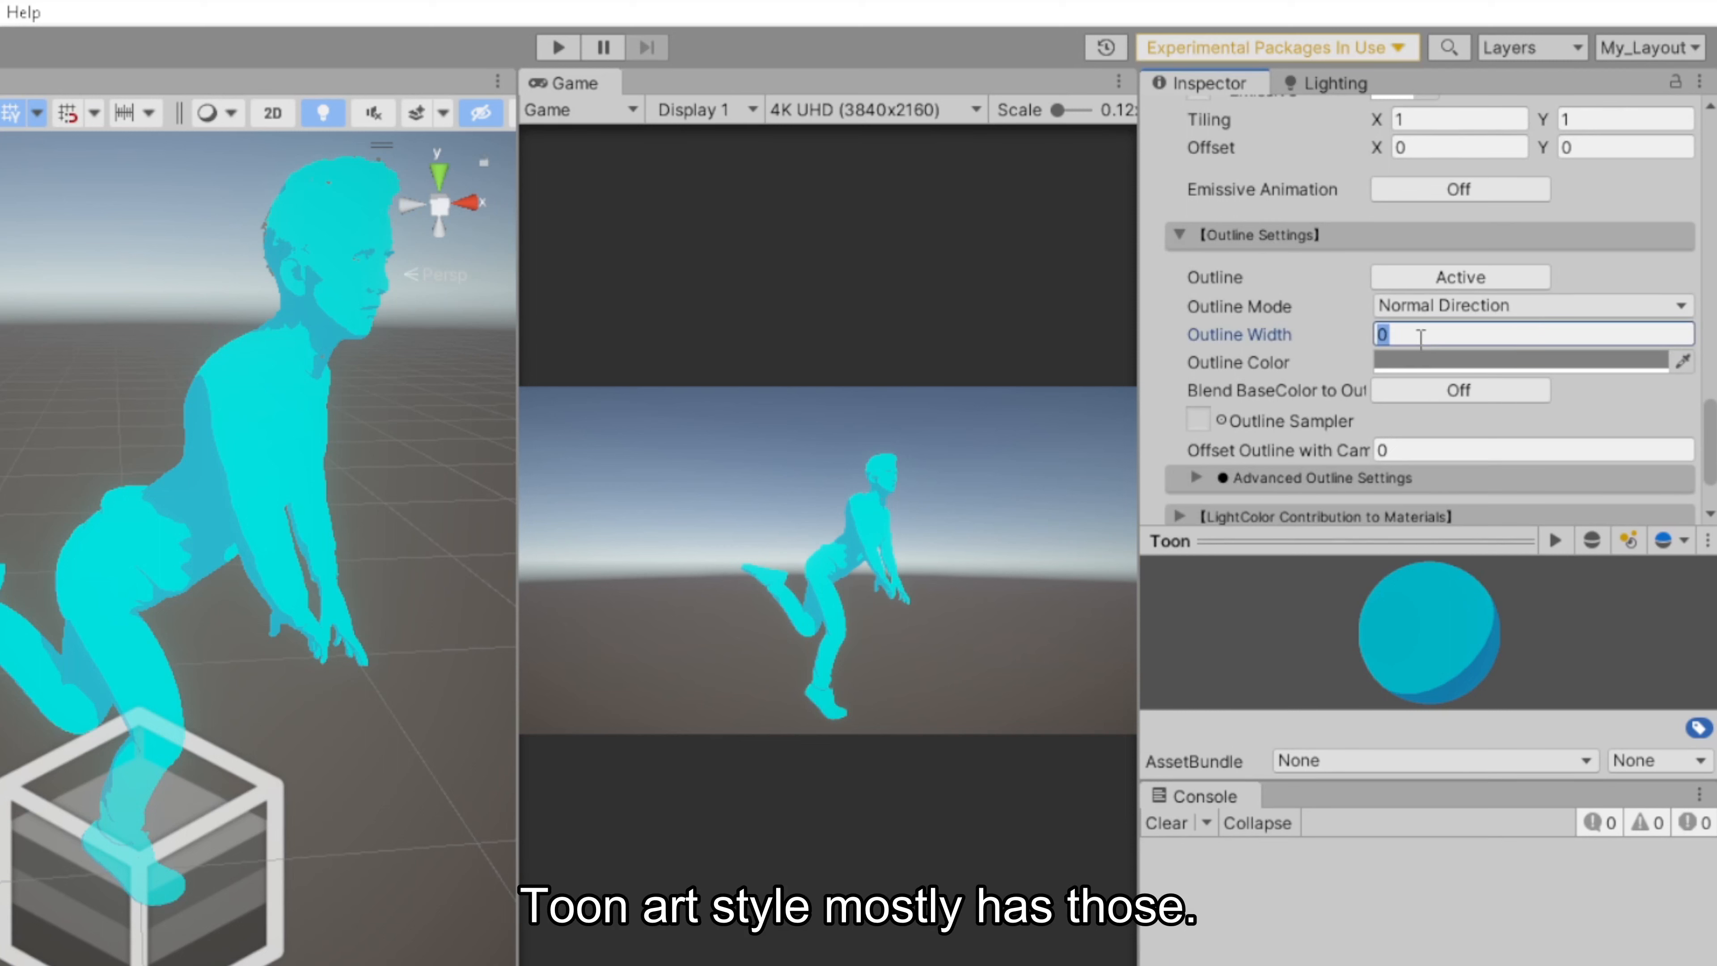
Try Outline Width values 3 and 10, settling on 5 for thin edge lines on Leonard
type("3")
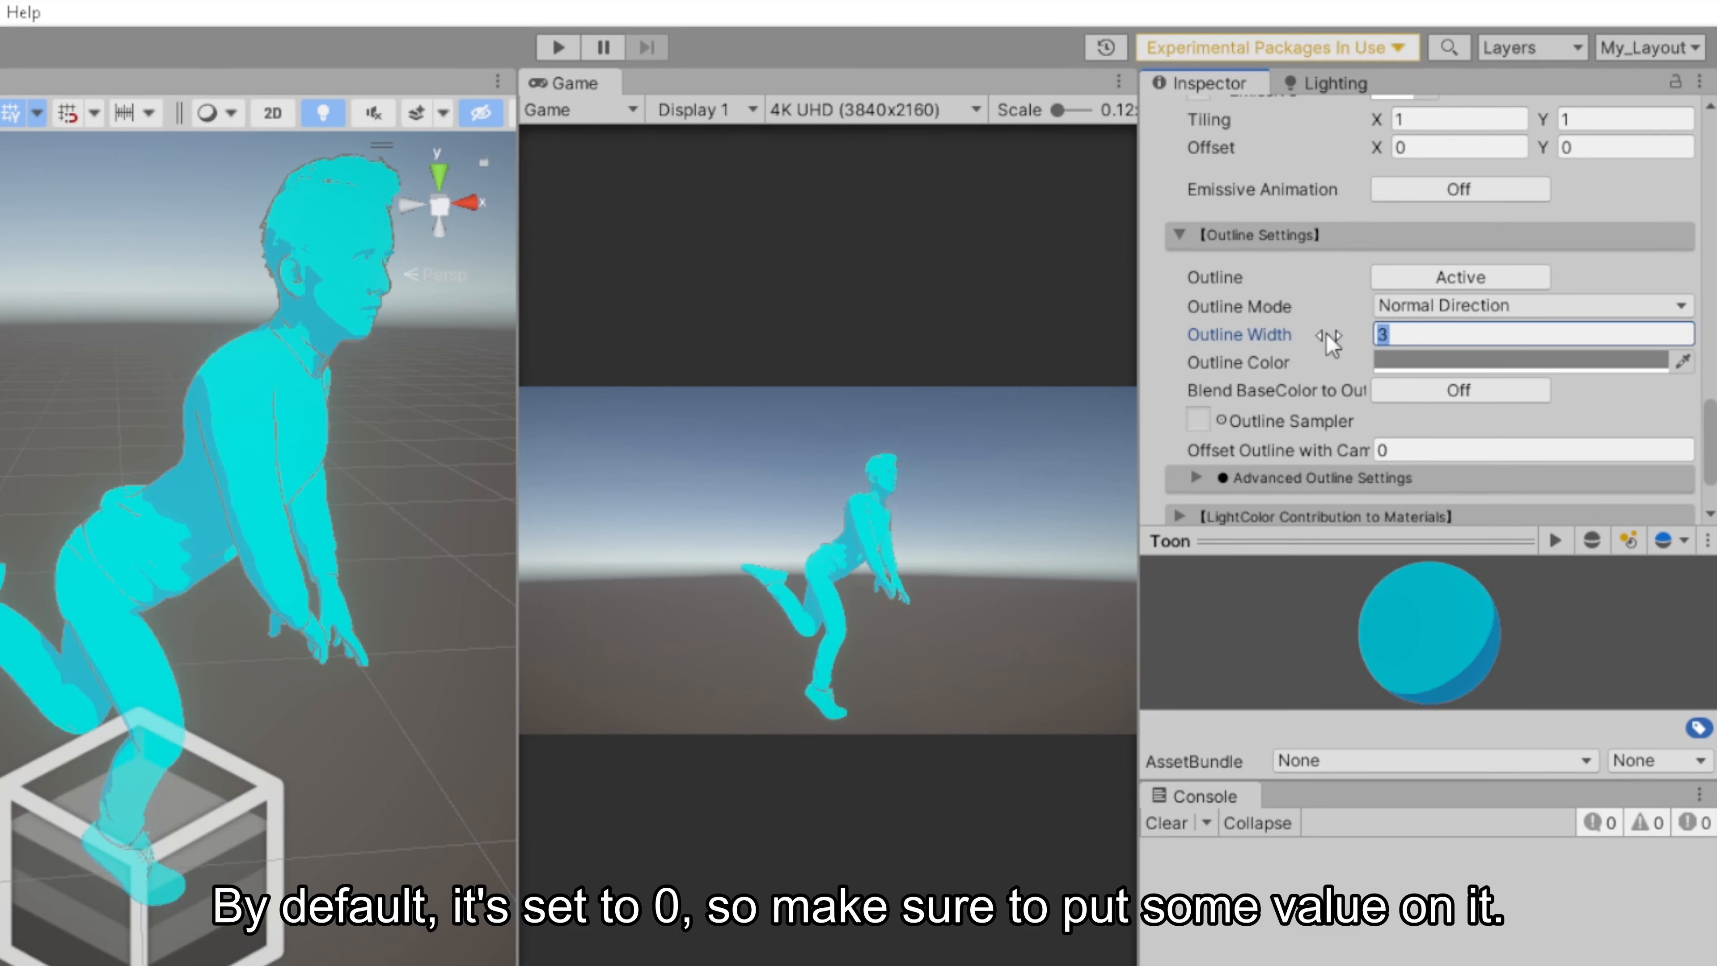
type("10")
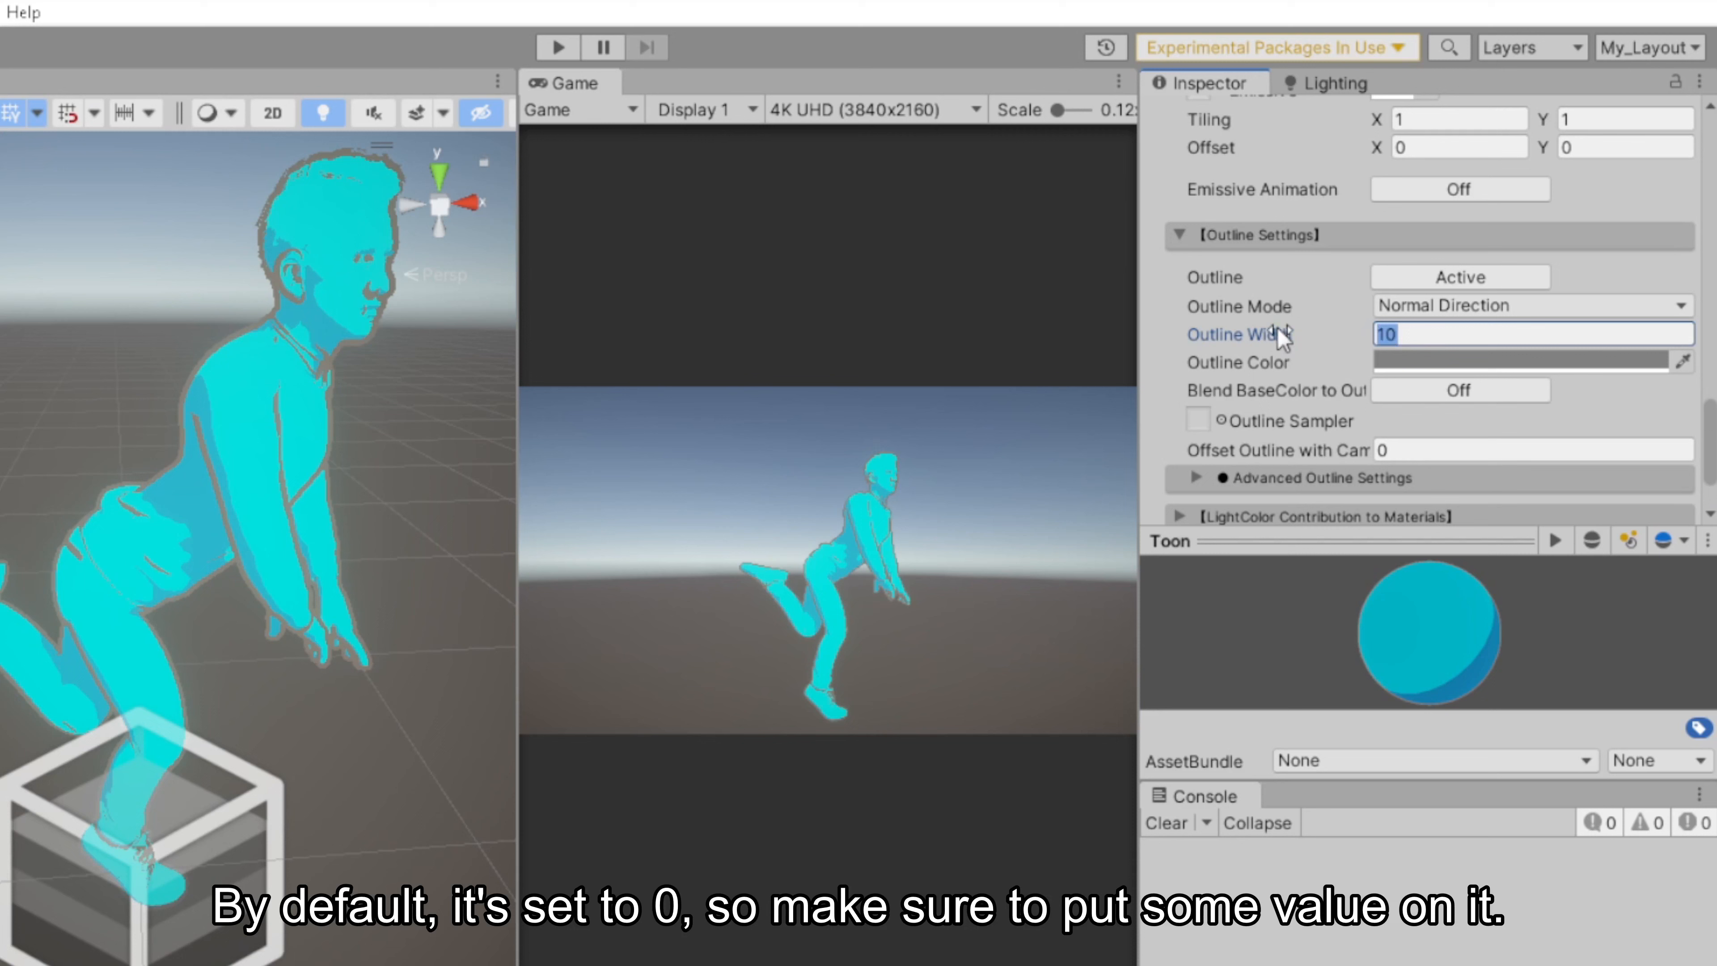
type("5")
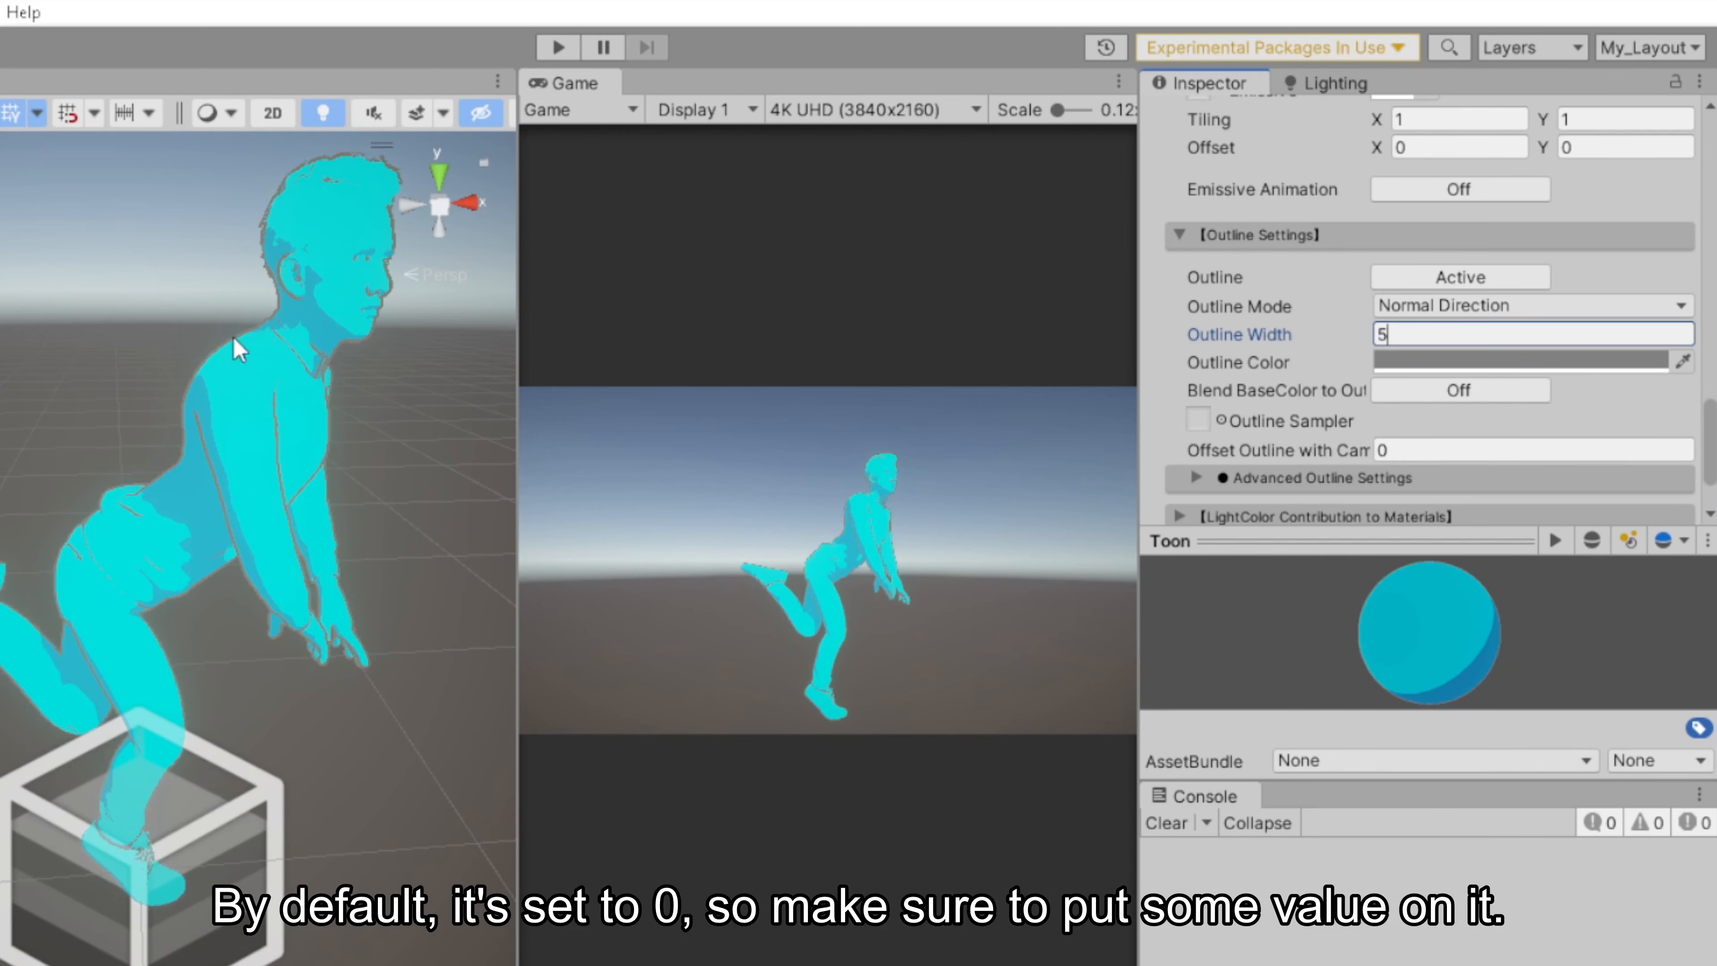